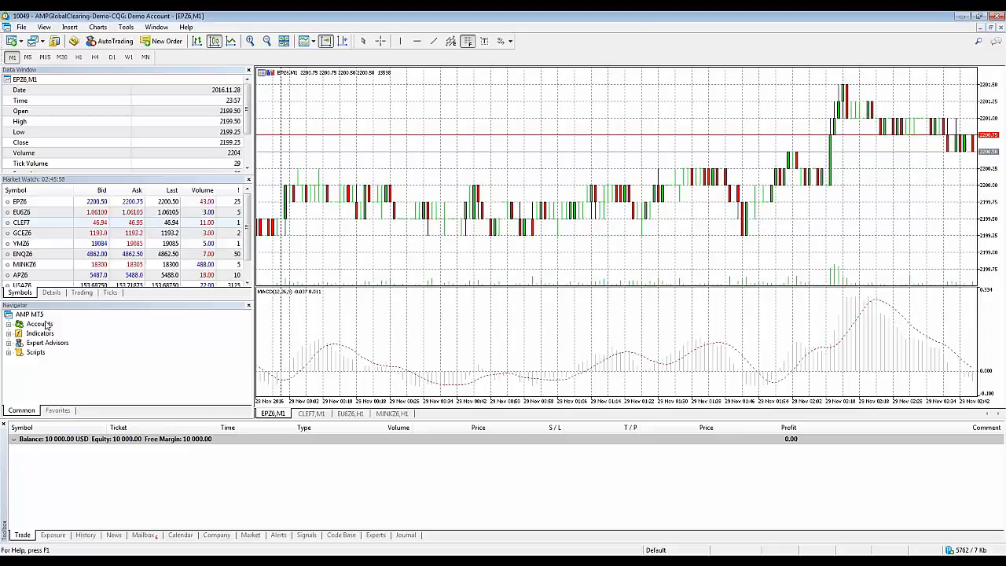
Expand the Navigator's Indicators group to show Trend, Oscillators, Volumes, Bill Williams and Examples
{"action": "left_click", "coordinate": [19, 333]}
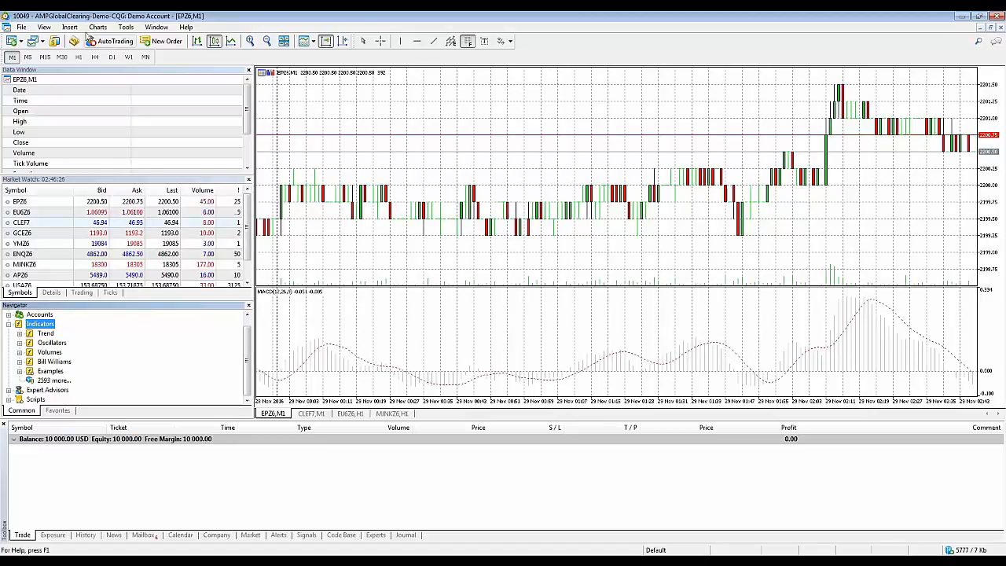
Add Bollinger Bands from the Trend indicators to Favorites
{"action": "left_click", "coordinate": [70, 27]}
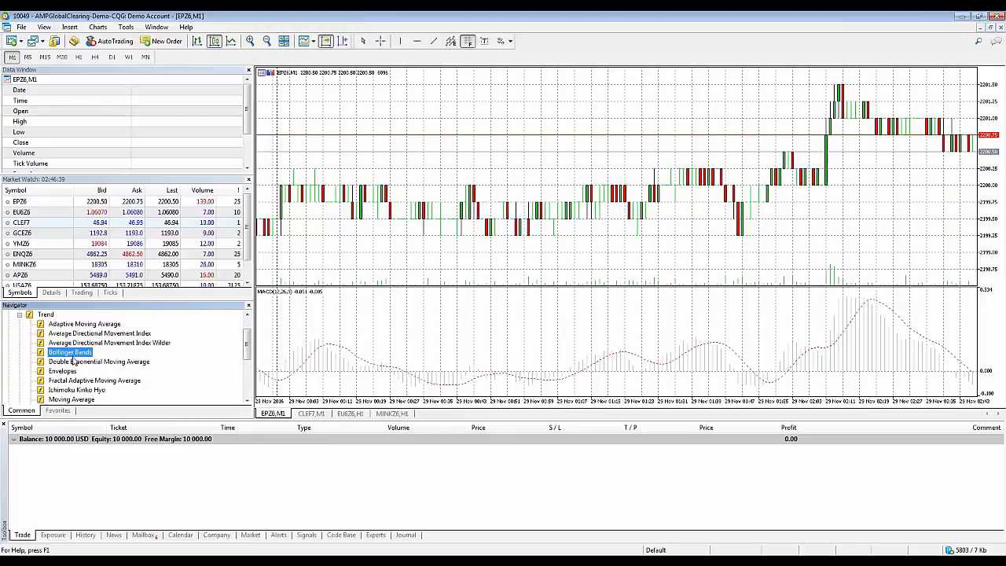
{"action": "right_click", "coordinate": [70, 352]}
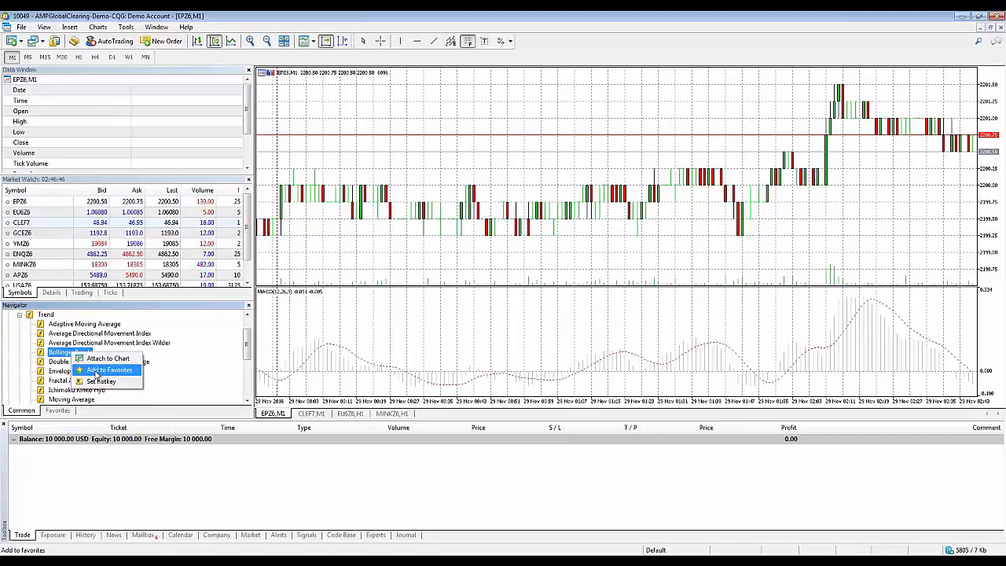
{"action": "left_click", "coordinate": [110, 369]}
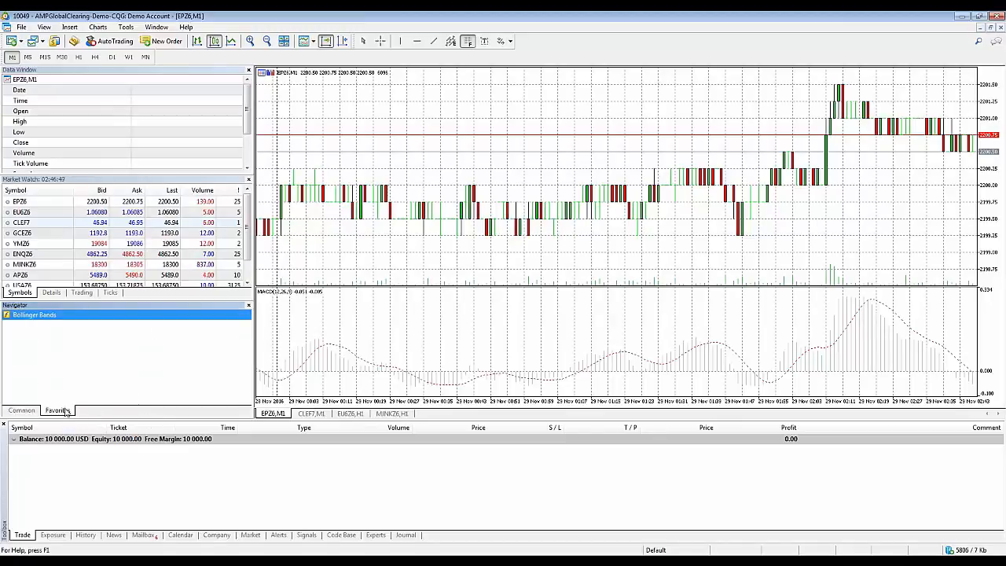
Check Favorites, then add MACD and bring up Relative Strength Index's actions from Oscillators
{"action": "left_click", "coordinate": [56, 409]}
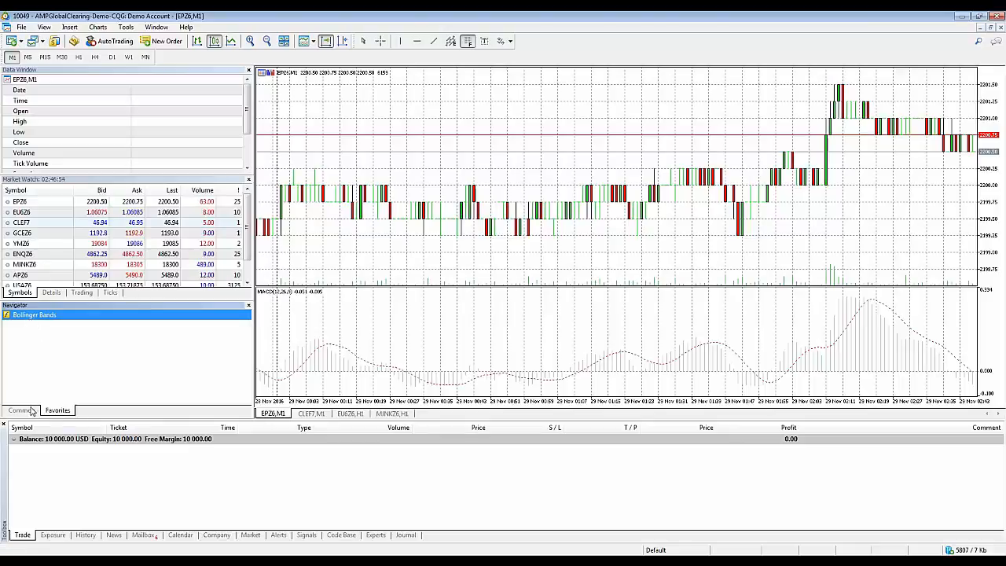
{"action": "left_click", "coordinate": [21, 410]}
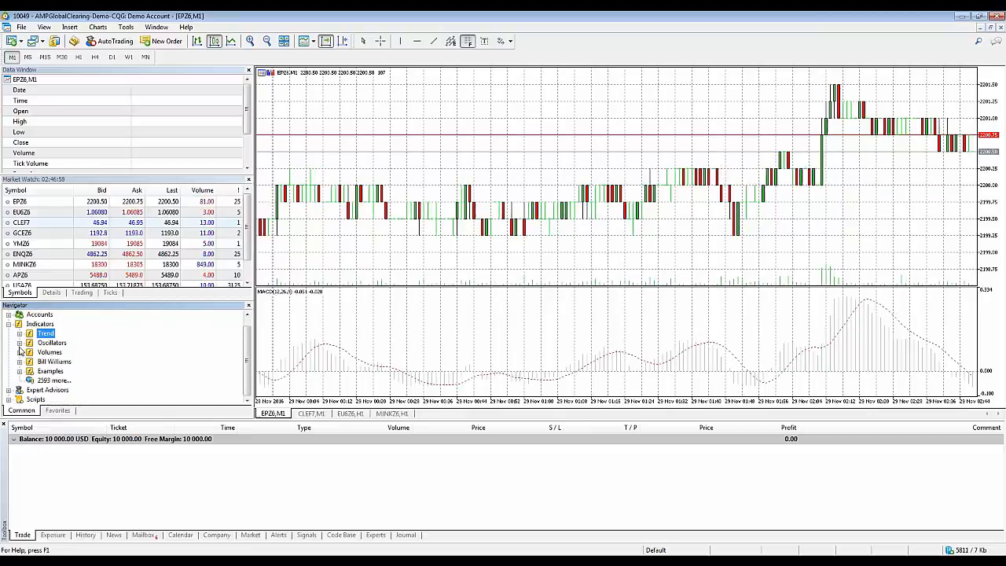
{"action": "right_click", "coordinate": [55, 390]}
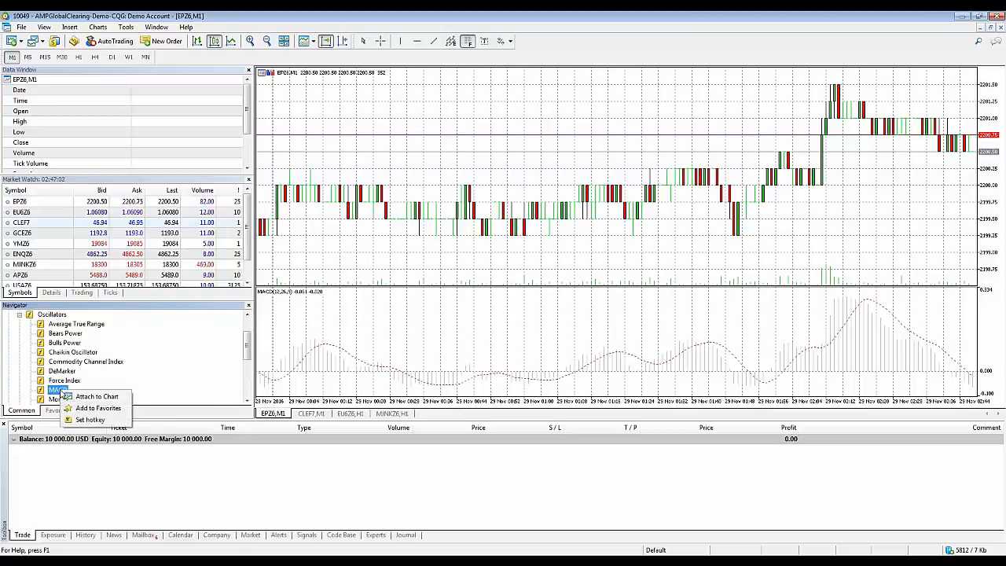
{"action": "left_click", "coordinate": [112, 349]}
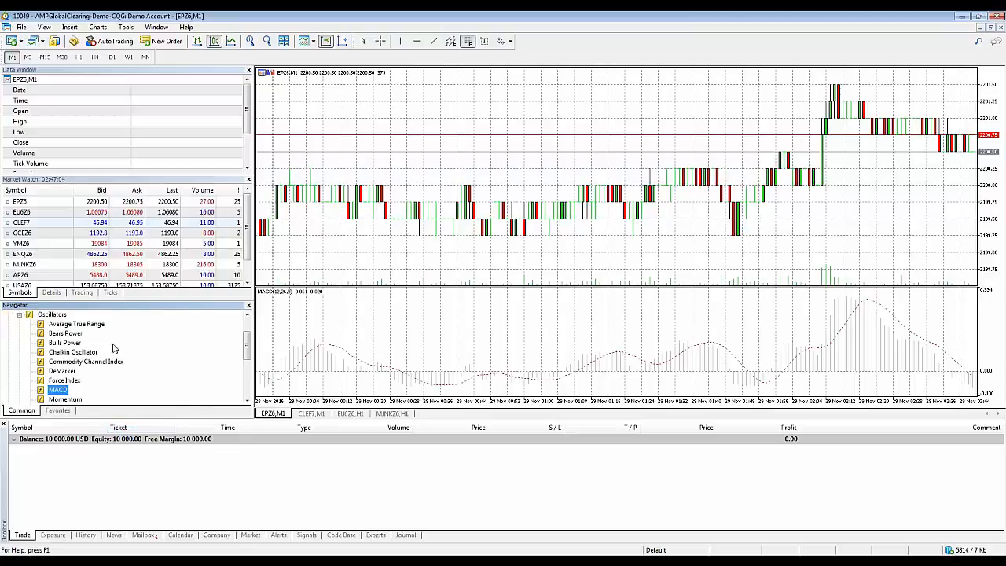
{"action": "scroll", "scroll_direction": "down", "scroll_amount": 3}
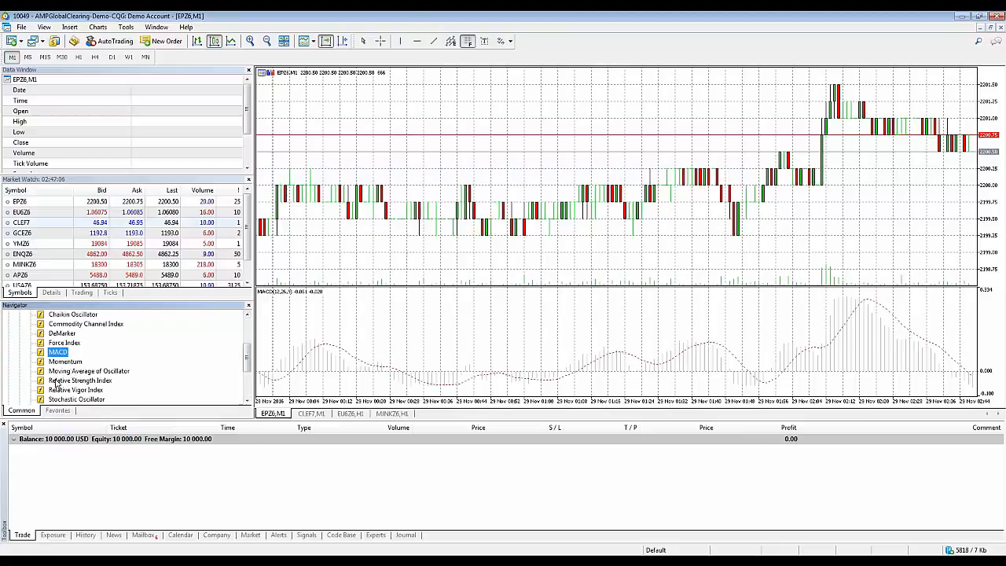
{"action": "right_click", "coordinate": [79, 381]}
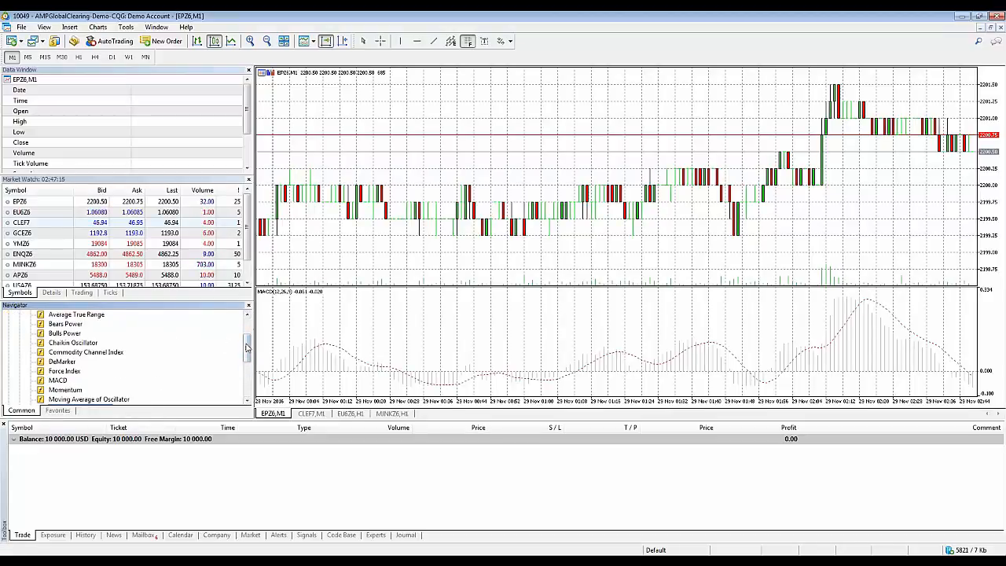
Add Accelerator Oscillator from Bill Williams to Favorites and bring up Fractals' actions
{"action": "left_click", "coordinate": [52, 343]}
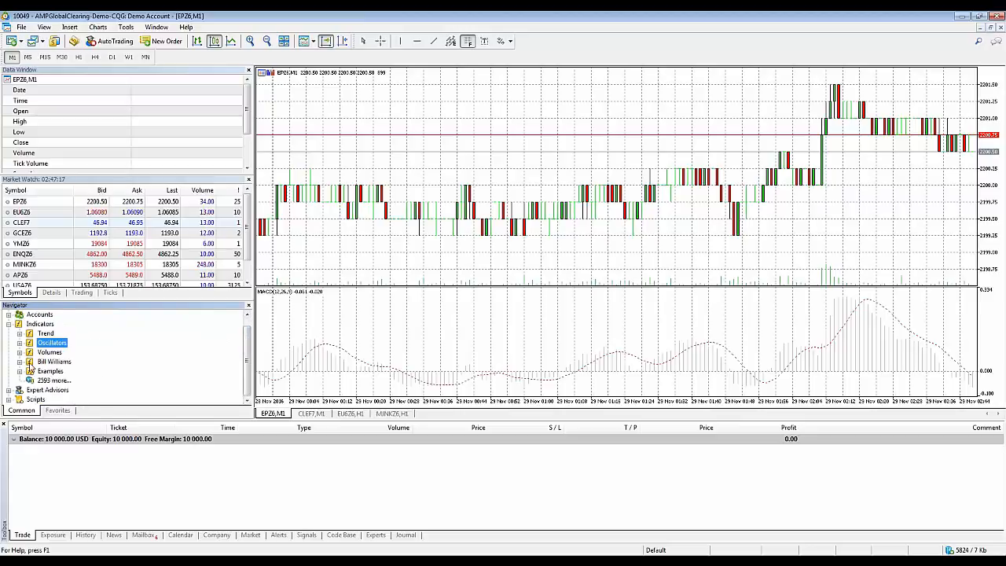
{"action": "left_click", "coordinate": [30, 342]}
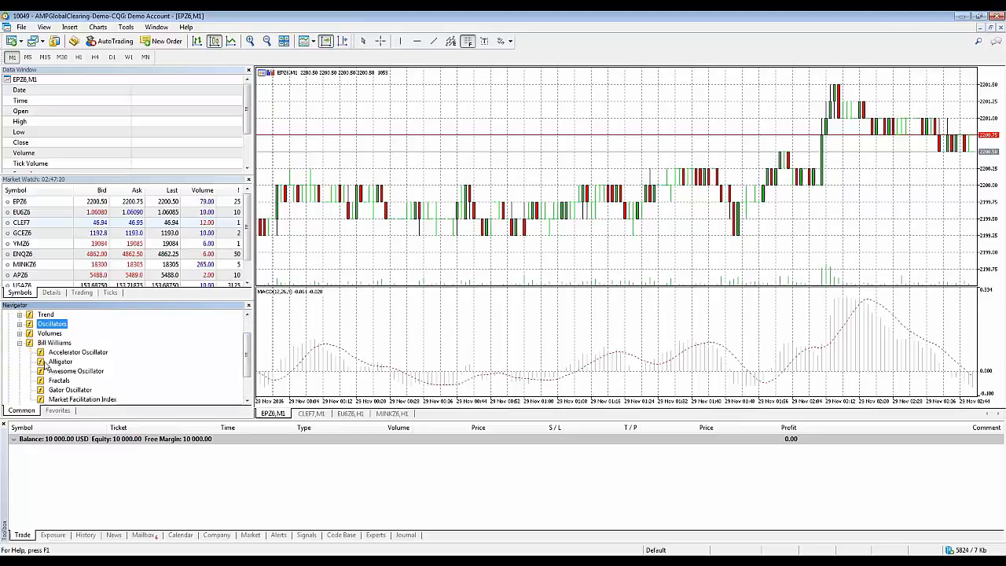
{"action": "right_click", "coordinate": [78, 352]}
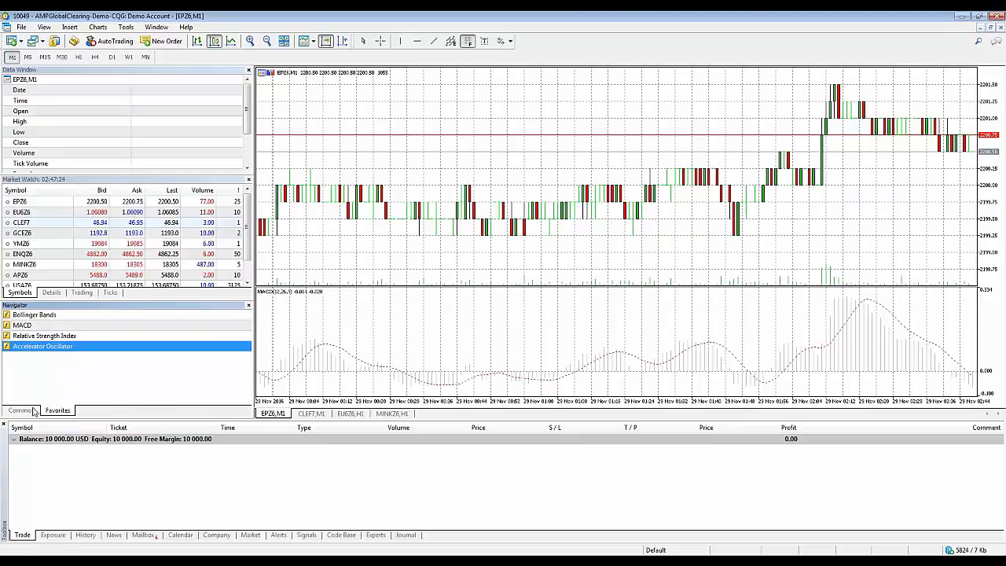
{"action": "left_click", "coordinate": [19, 315]}
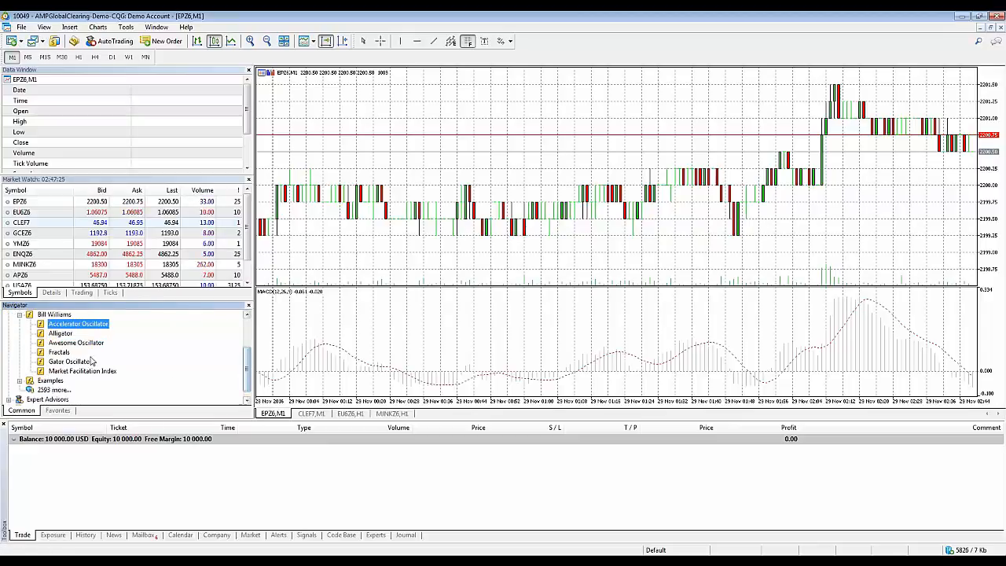
{"action": "right_click", "coordinate": [59, 353]}
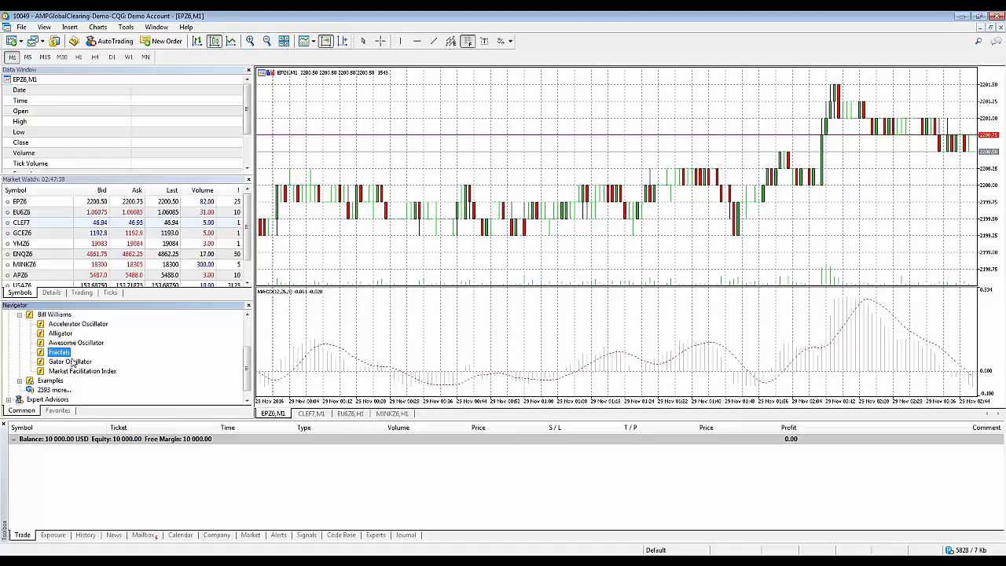
{"action": "right_click", "coordinate": [59, 351]}
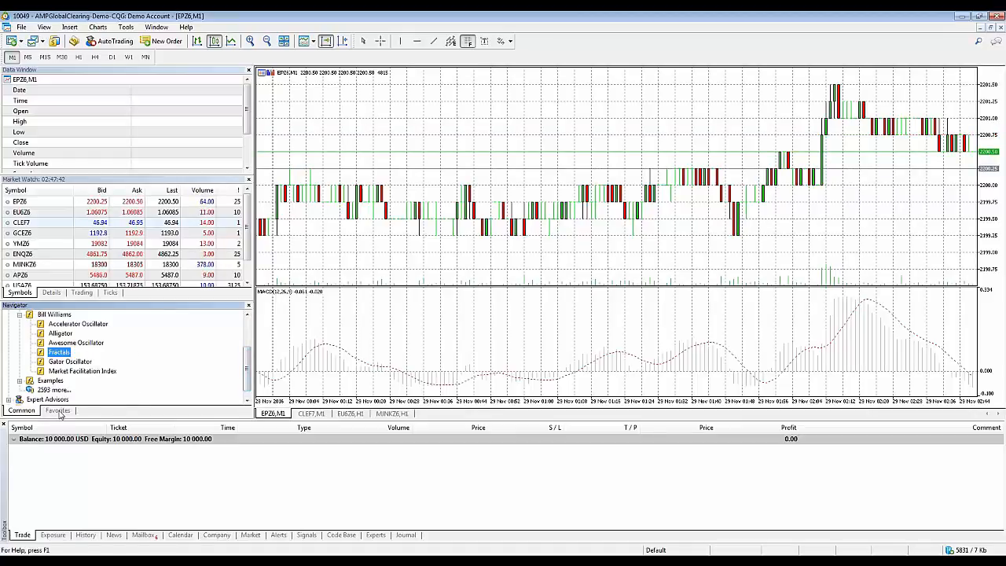
In the Favorites list, bring up the actions for the Fractals entry
{"action": "left_click", "coordinate": [58, 409]}
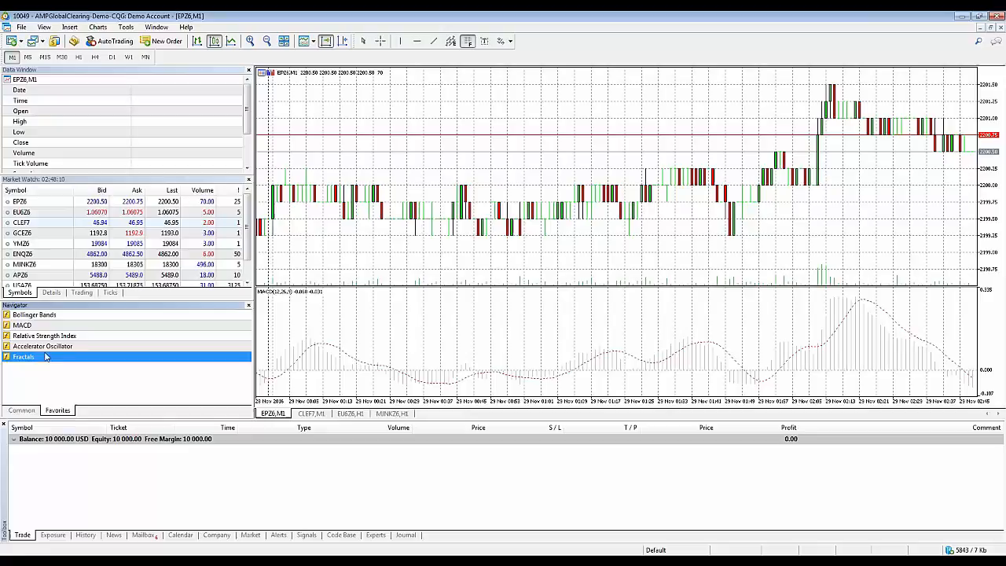
{"action": "right_click", "coordinate": [23, 357]}
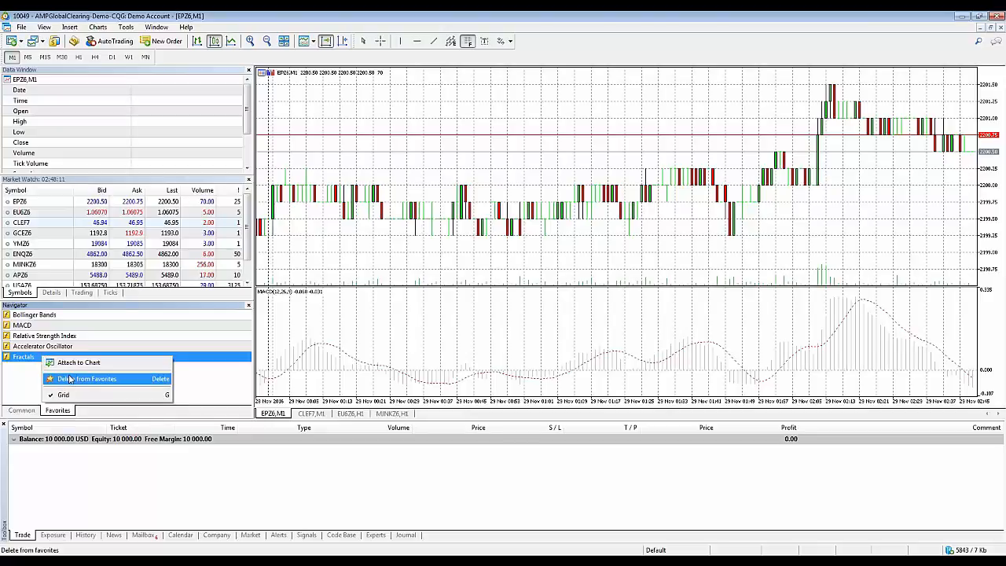